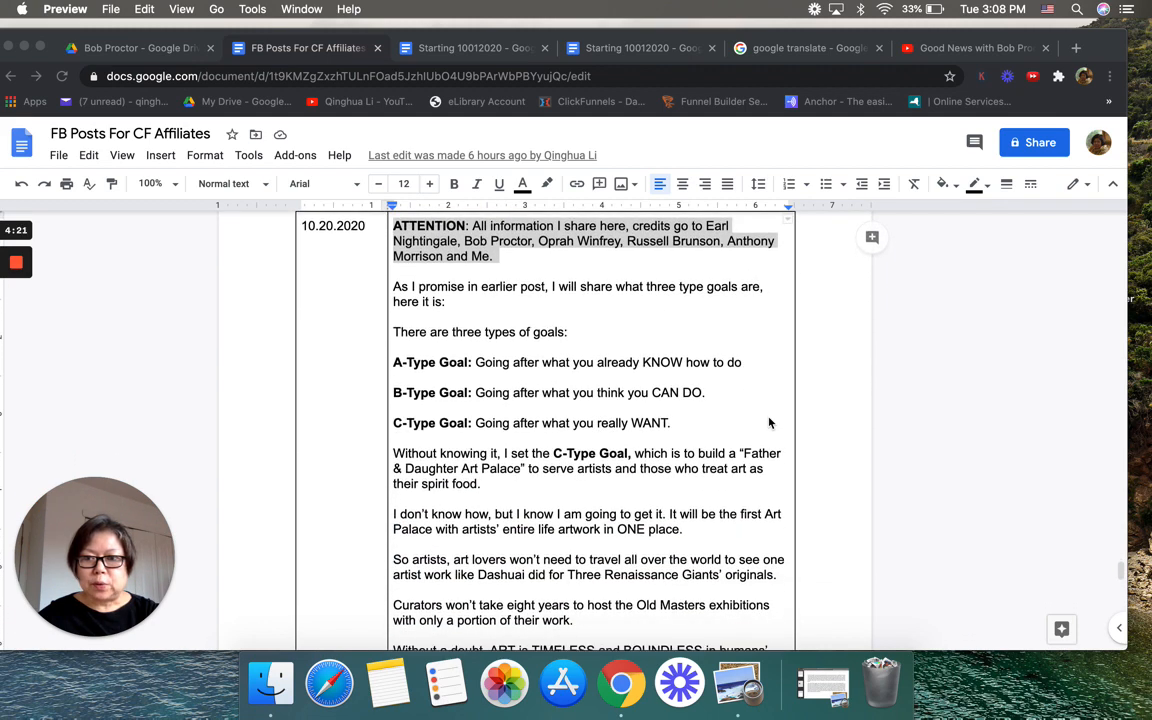
Scroll down through the goals post to the TIMELESS and BOUNDLESS art passage and side notes.
{"action": "scroll", "scroll_direction": "down", "scroll_amount": 3}
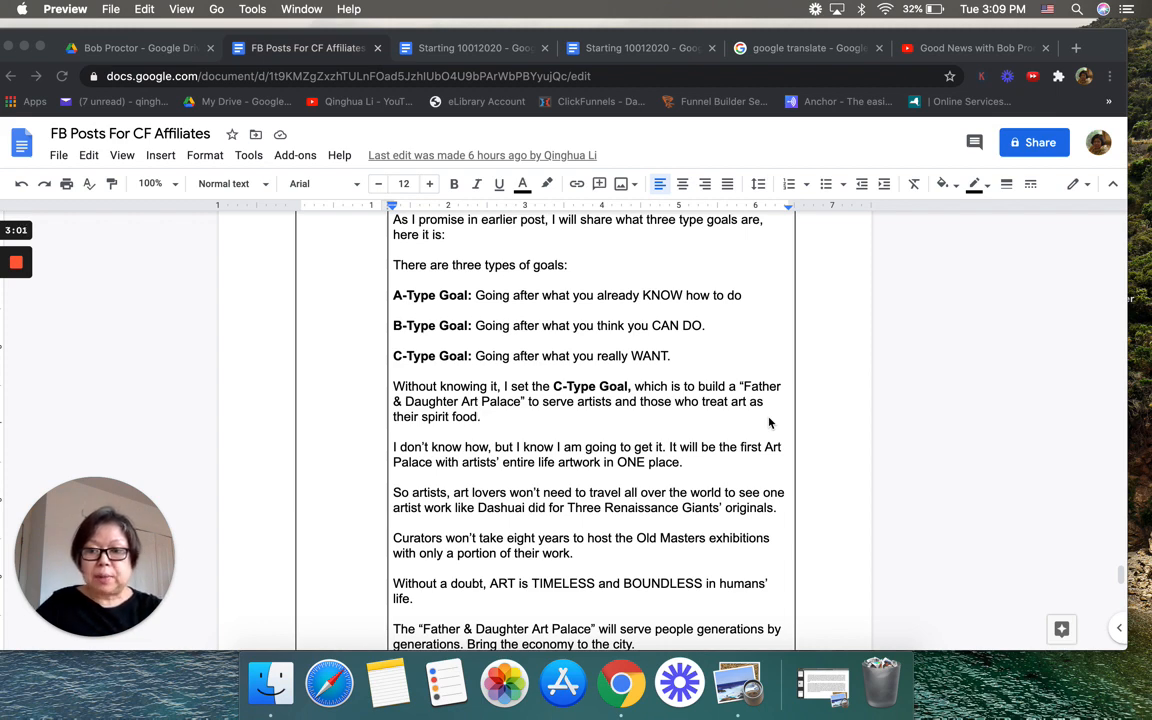
{"action": "scroll", "scroll_direction": "down", "scroll_amount": 3}
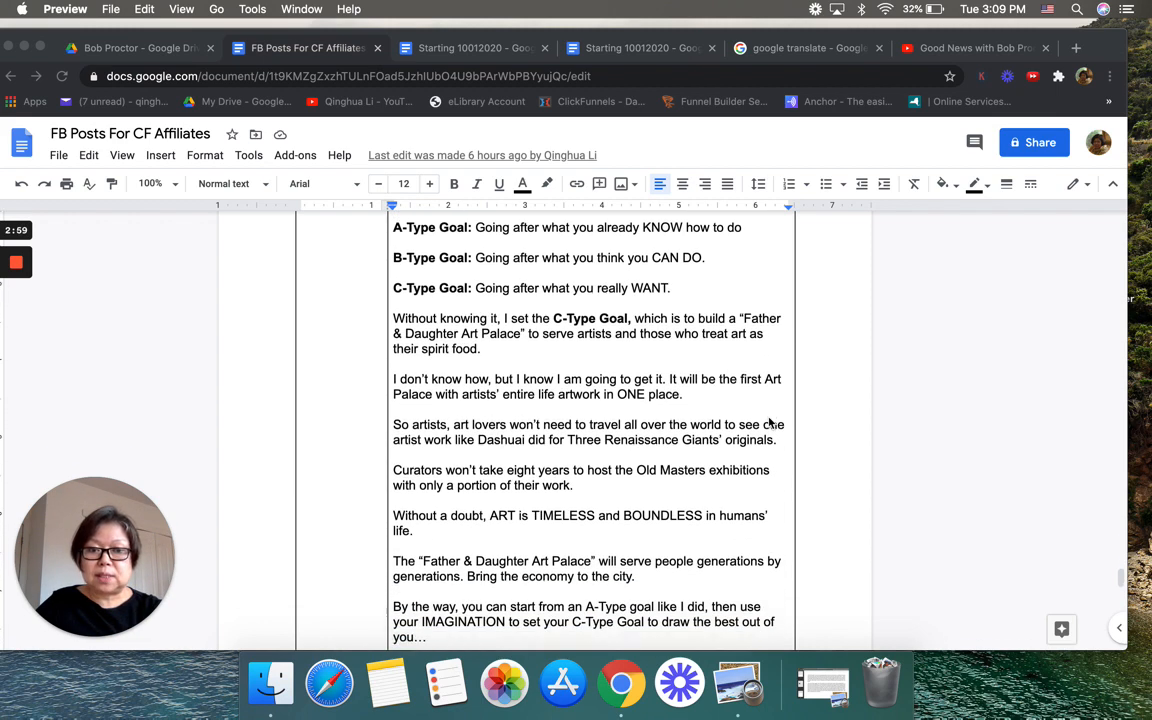
{"action": "scroll", "scroll_direction": "down", "scroll_amount": 3}
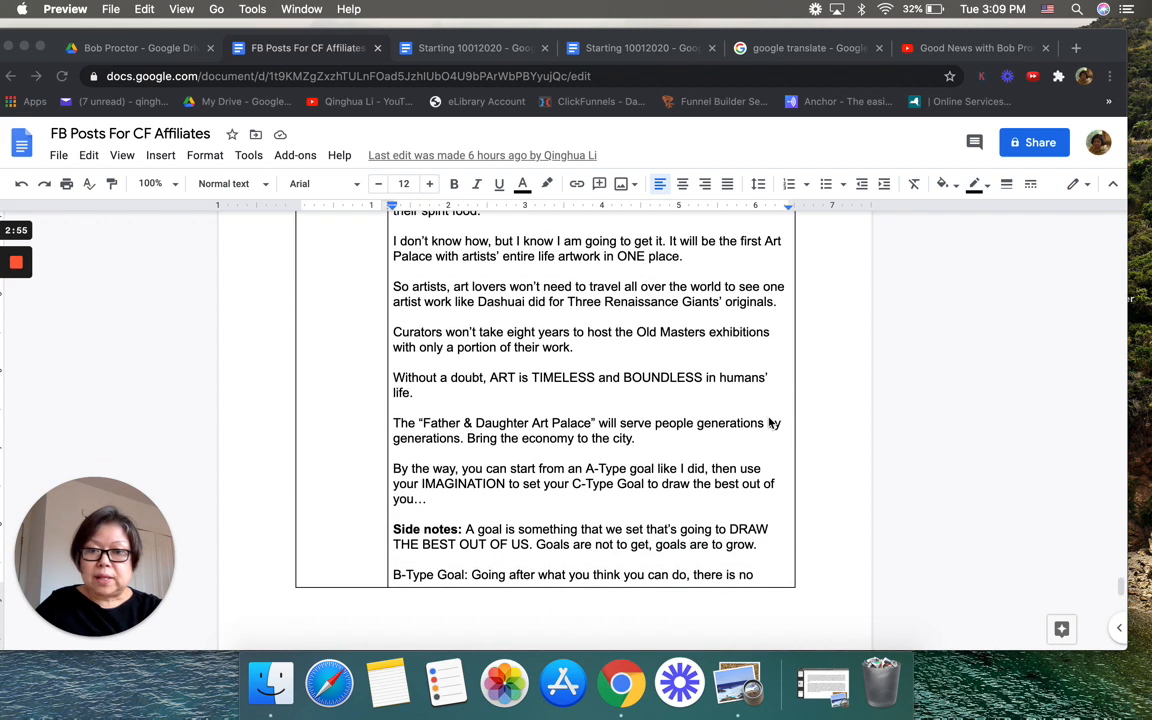
{"action": "mouse_move", "coordinate": [753, 377]}
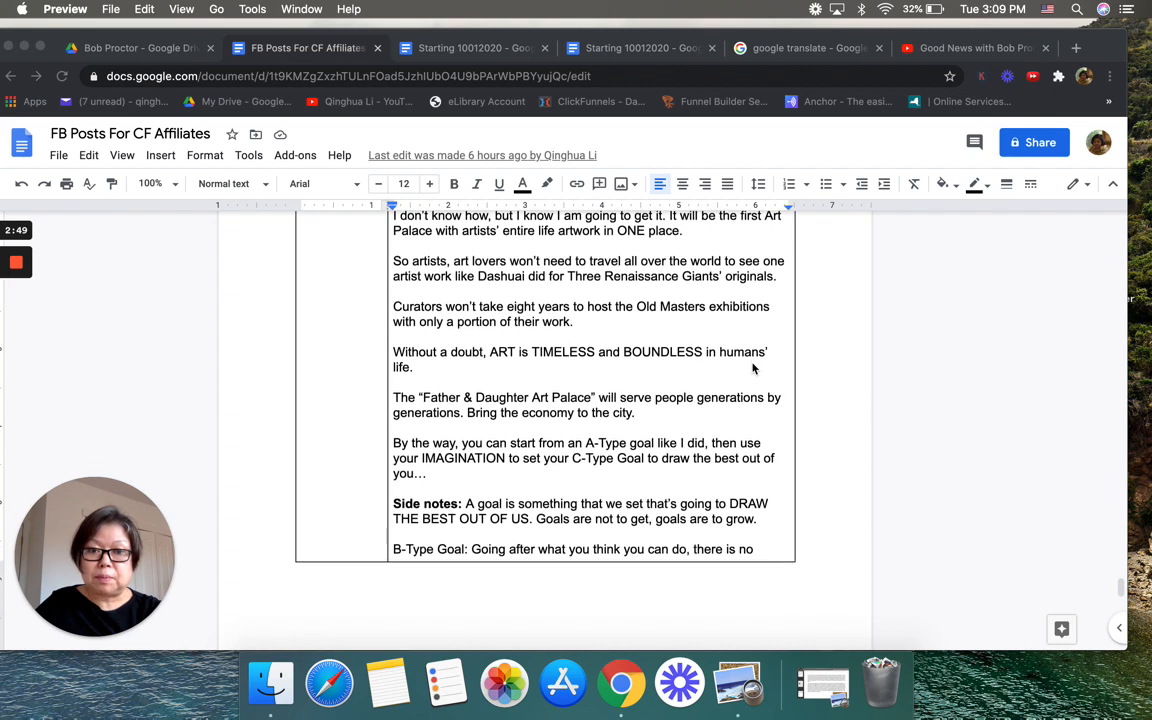
{"action": "scroll", "scroll_direction": "down", "scroll_amount": 3}
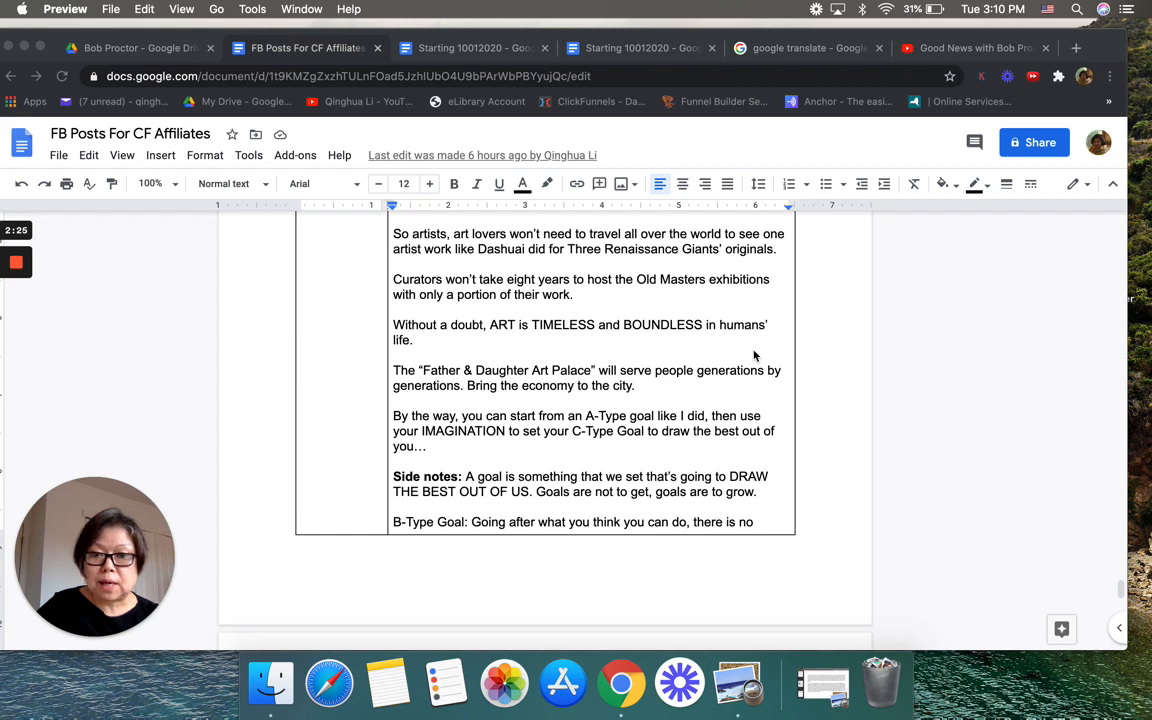
{"action": "mouse_move", "coordinate": [656, 390]}
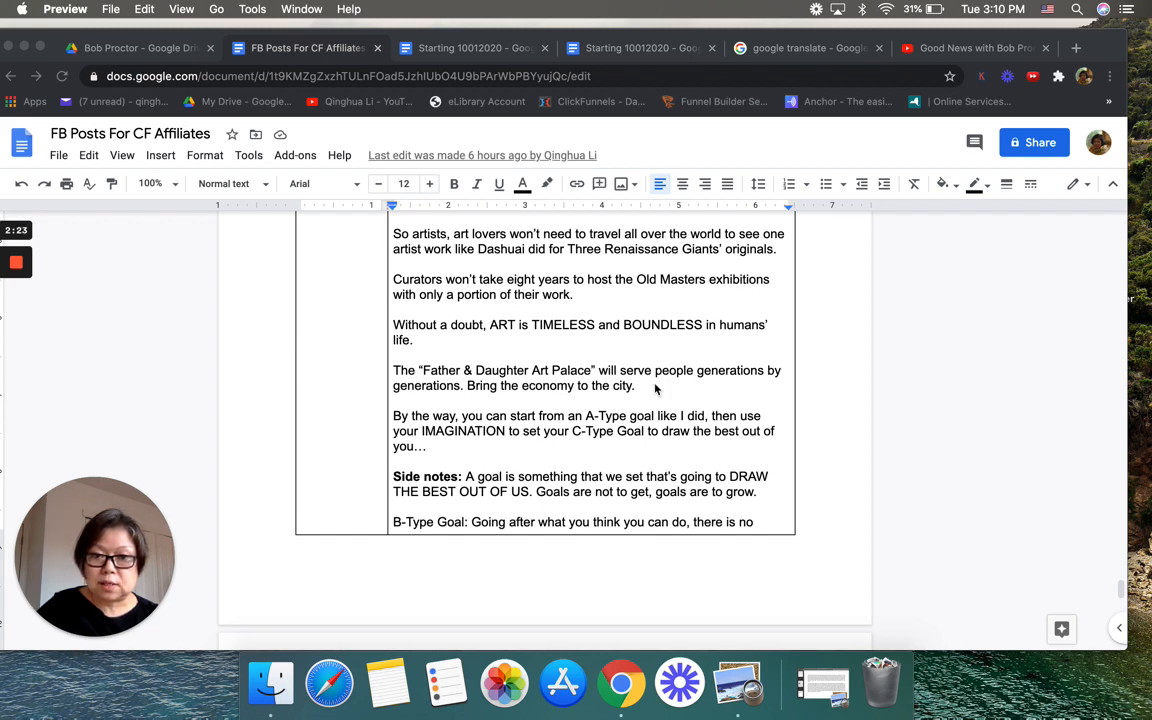
{"action": "scroll", "scroll_direction": "down", "scroll_amount": 3}
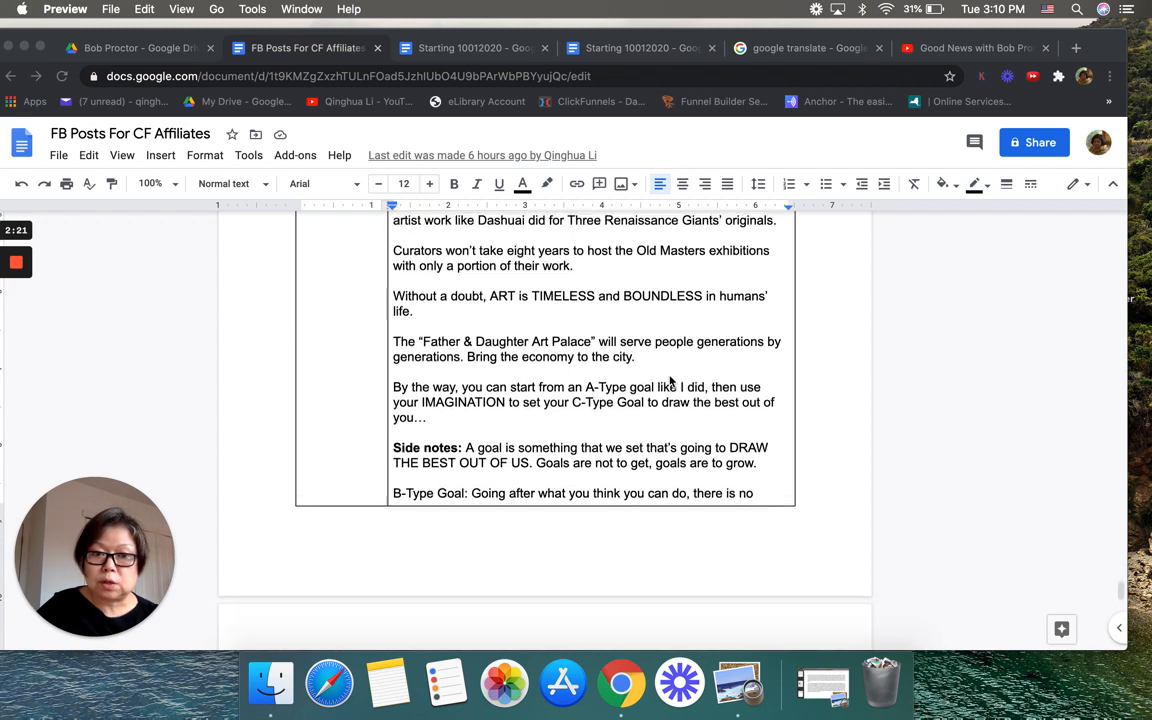
{"action": "scroll", "scroll_direction": "down", "scroll_amount": 3}
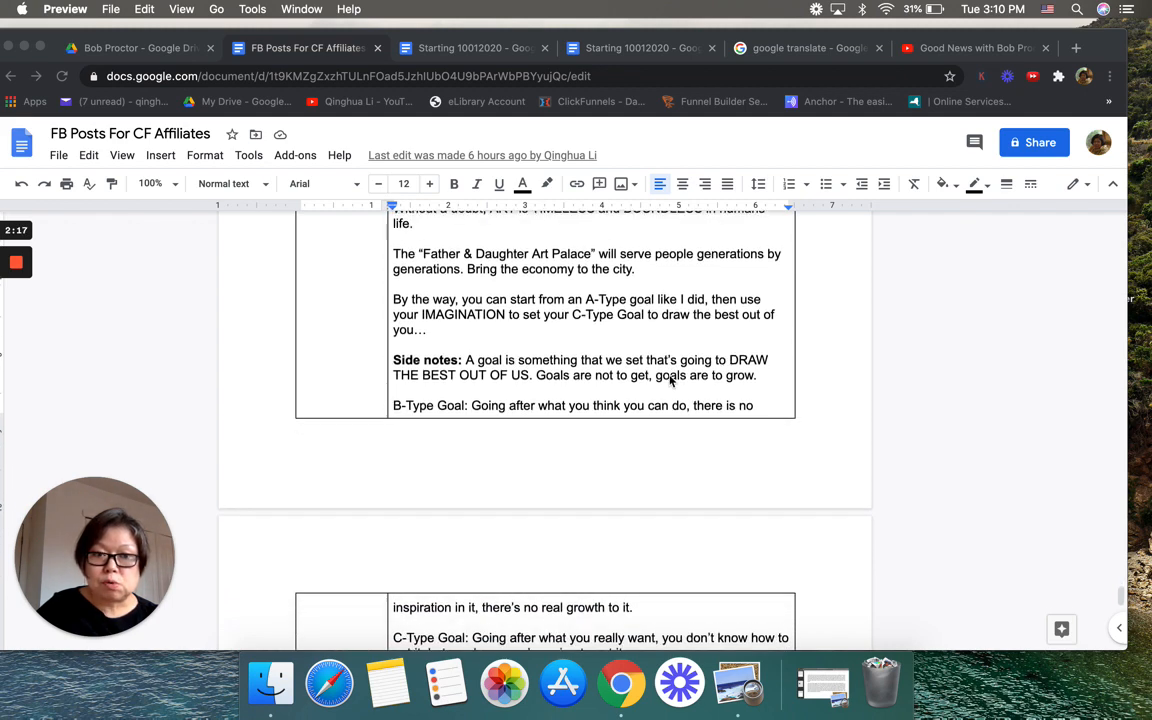
{"action": "scroll", "scroll_direction": "down", "scroll_amount": 3}
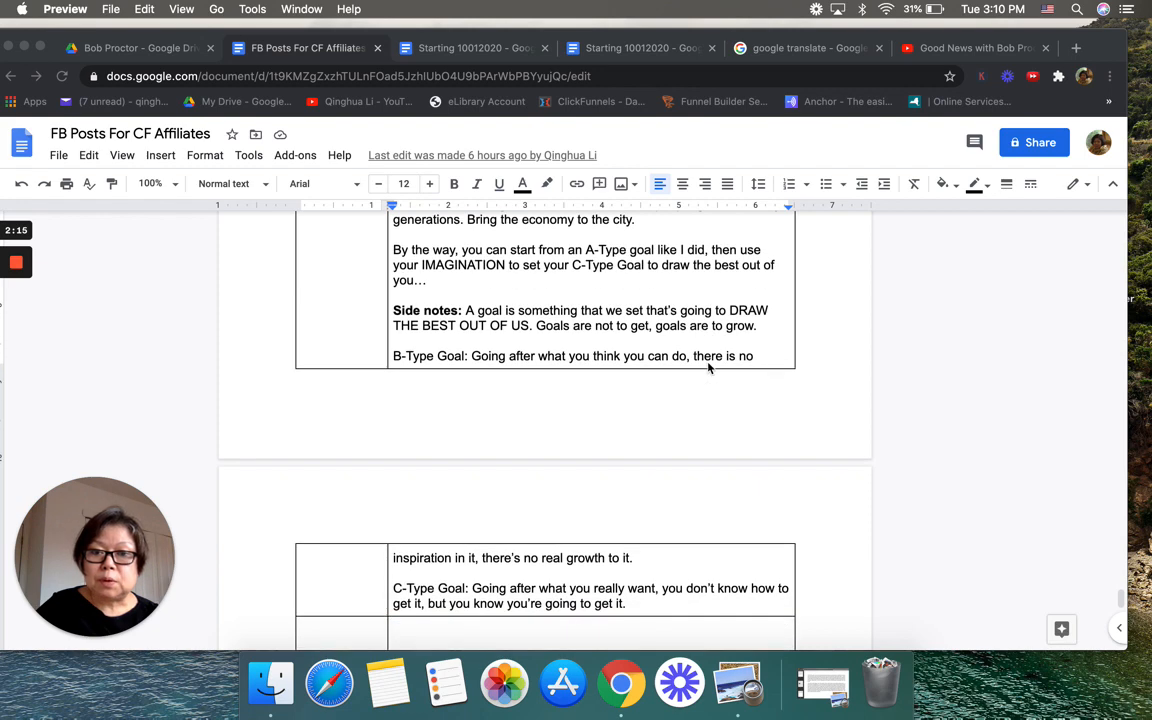
{"action": "mouse_move", "coordinate": [688, 409]}
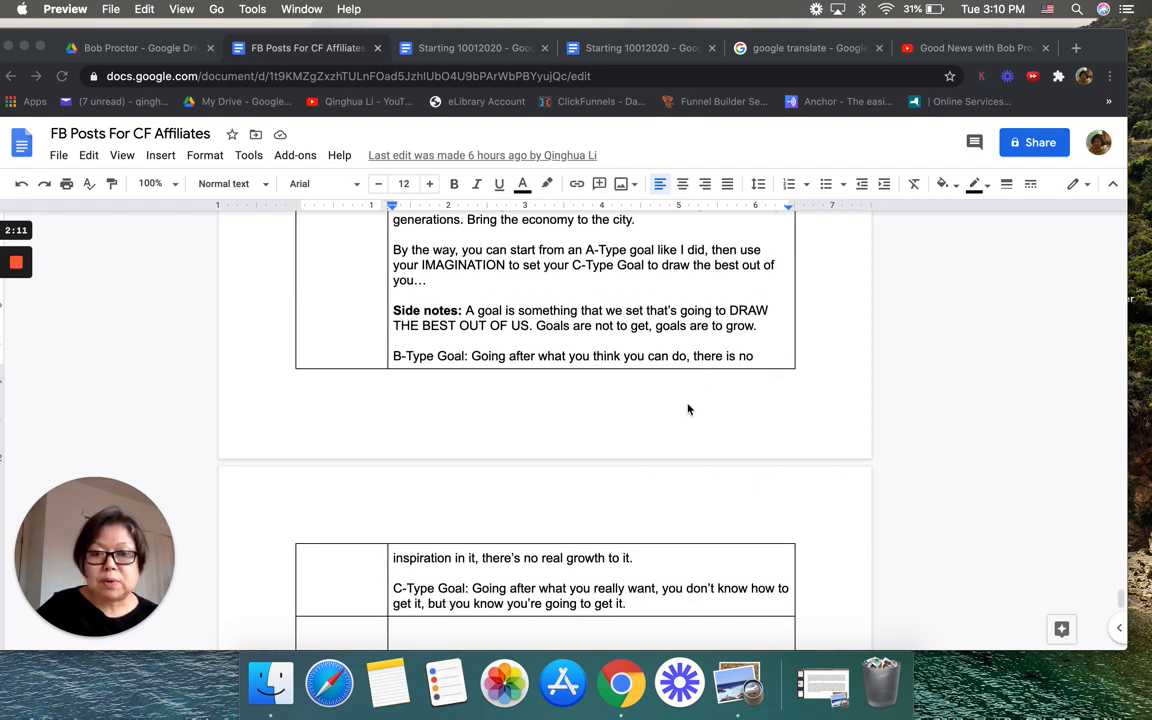
{"action": "scroll", "scroll_direction": "down", "scroll_amount": 3}
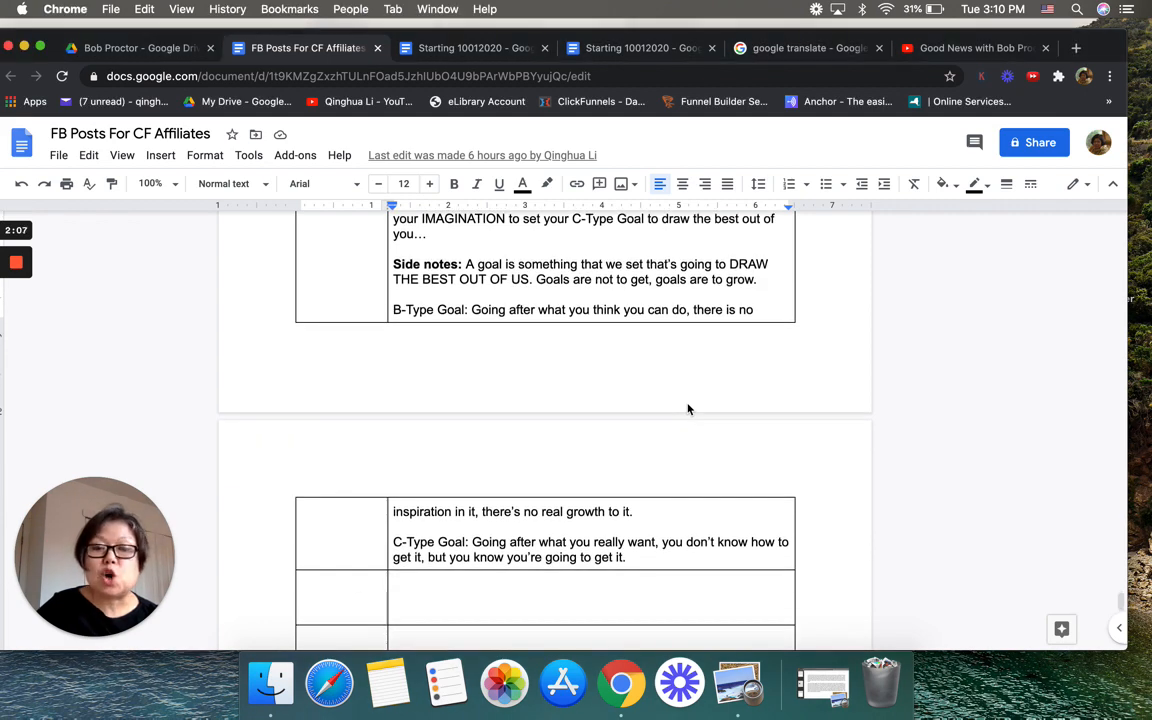
{"action": "scroll", "scroll_direction": "down", "scroll_amount": 3}
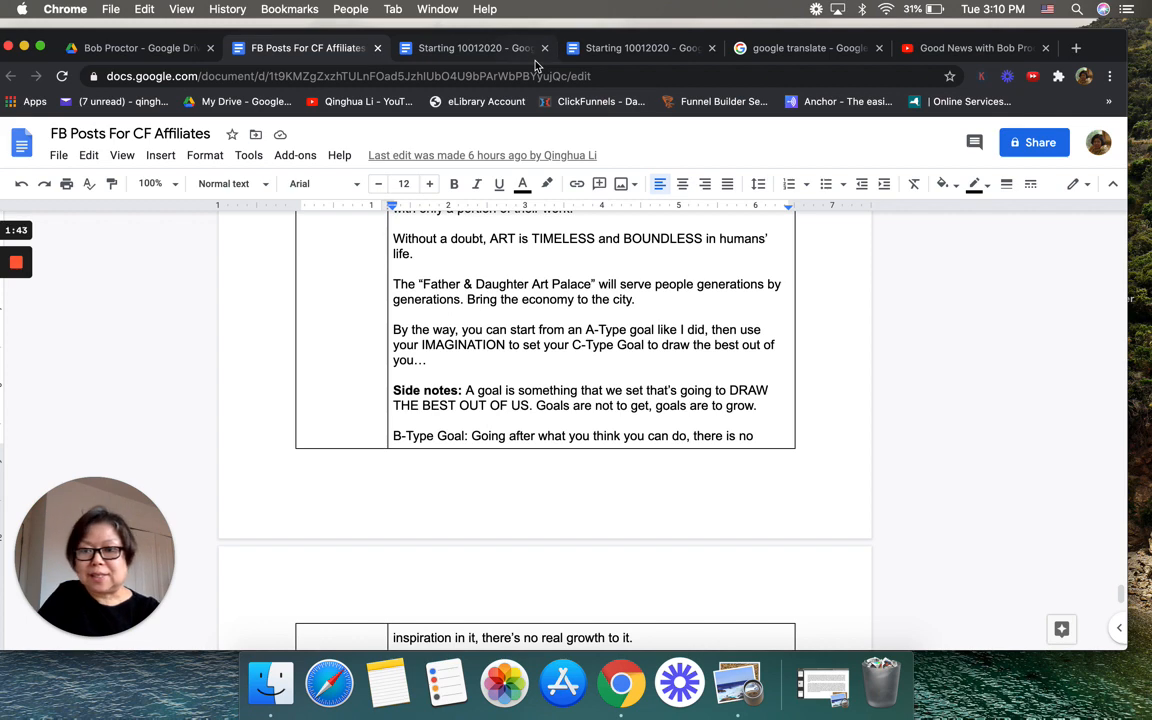
{"action": "mouse_move", "coordinate": [475, 47]}
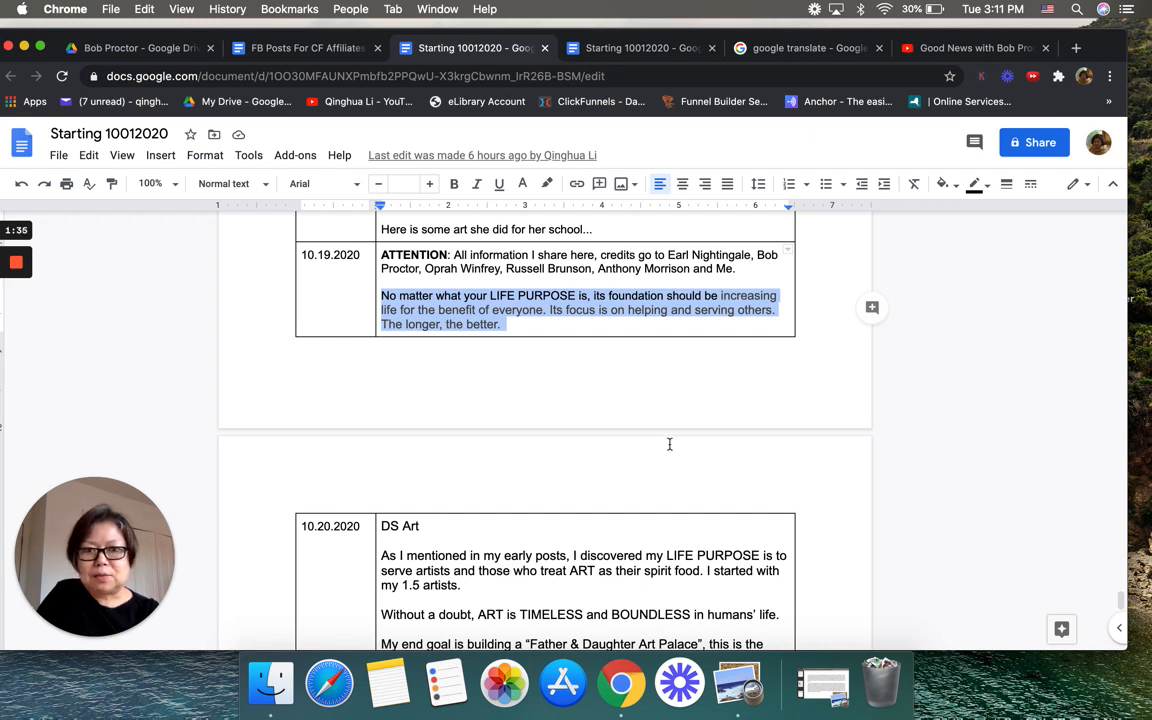
{"action": "scroll", "scroll_direction": "down", "scroll_amount": 3}
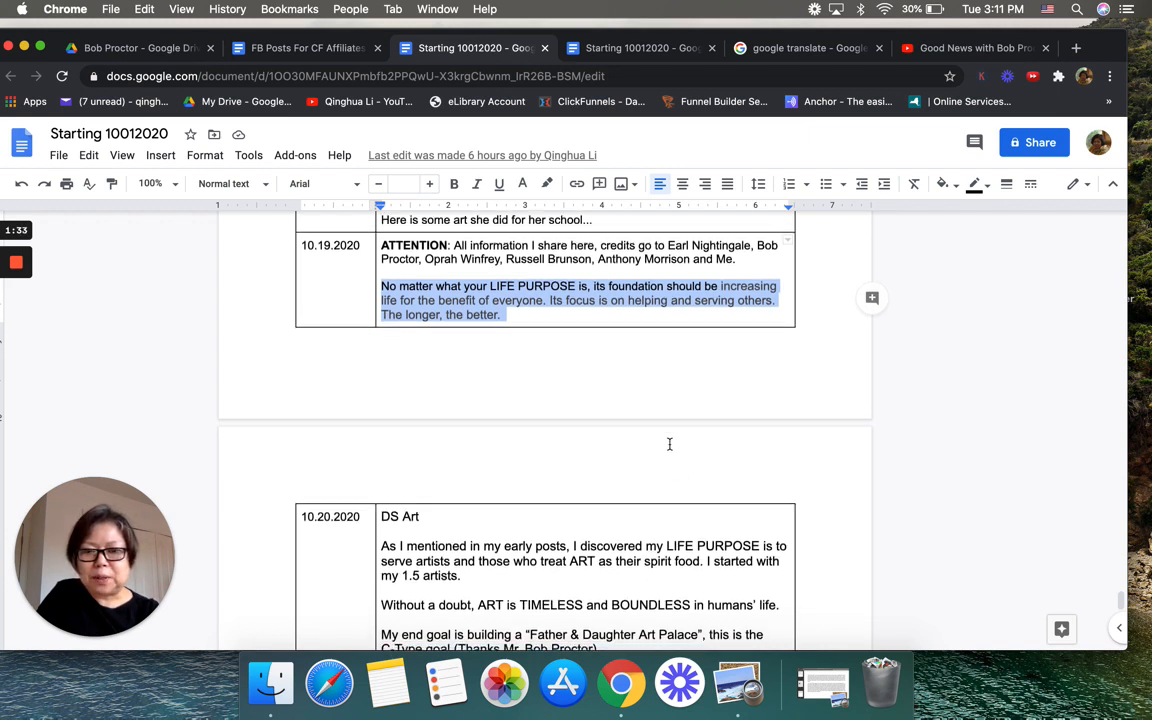
{"action": "scroll", "scroll_direction": "down", "scroll_amount": 3}
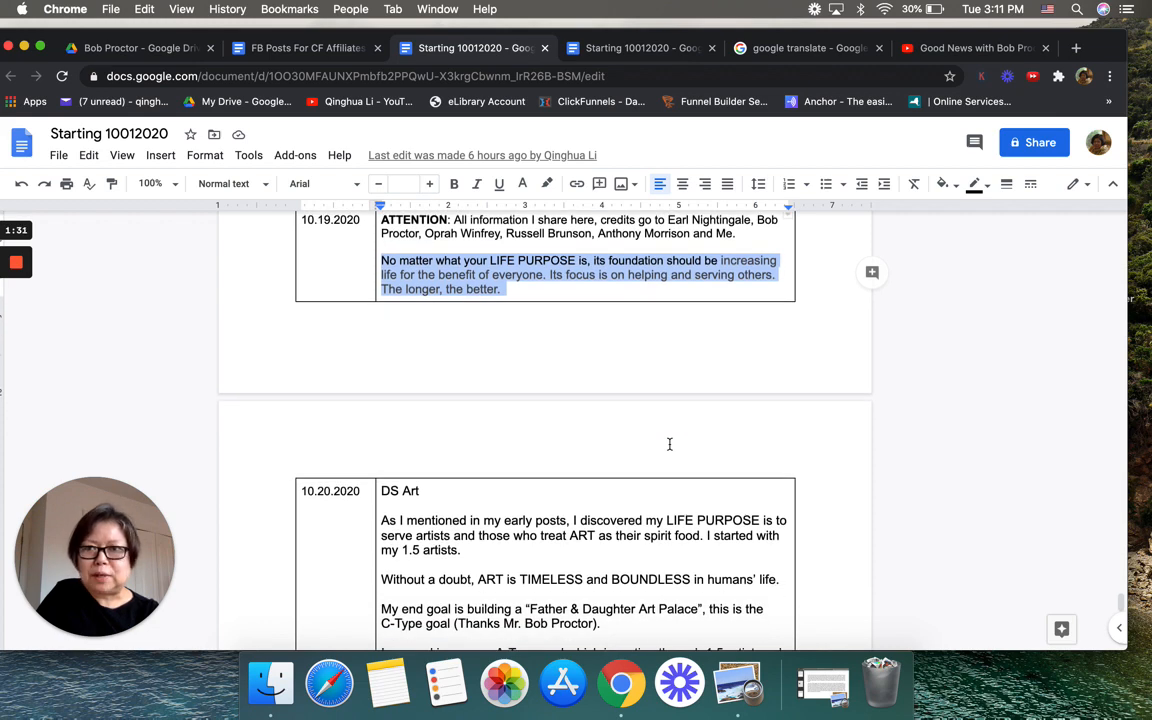
{"action": "scroll", "scroll_direction": "down", "scroll_amount": 3}
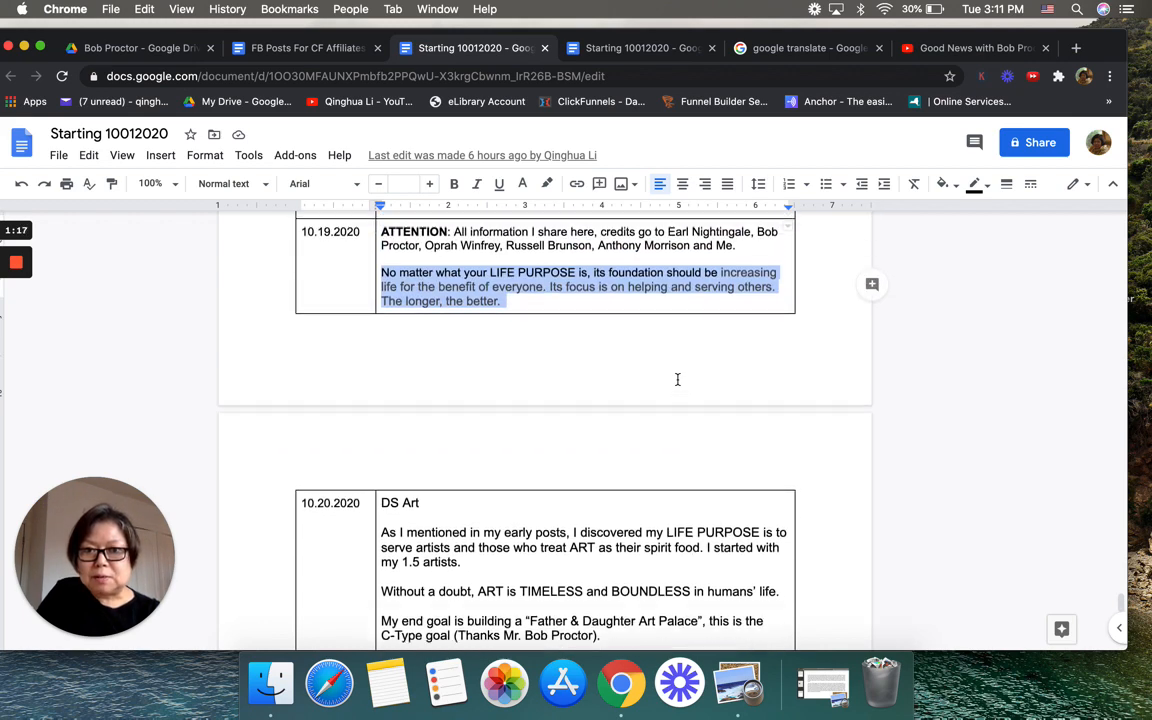
{"action": "scroll", "scroll_direction": "down", "scroll_amount": 3}
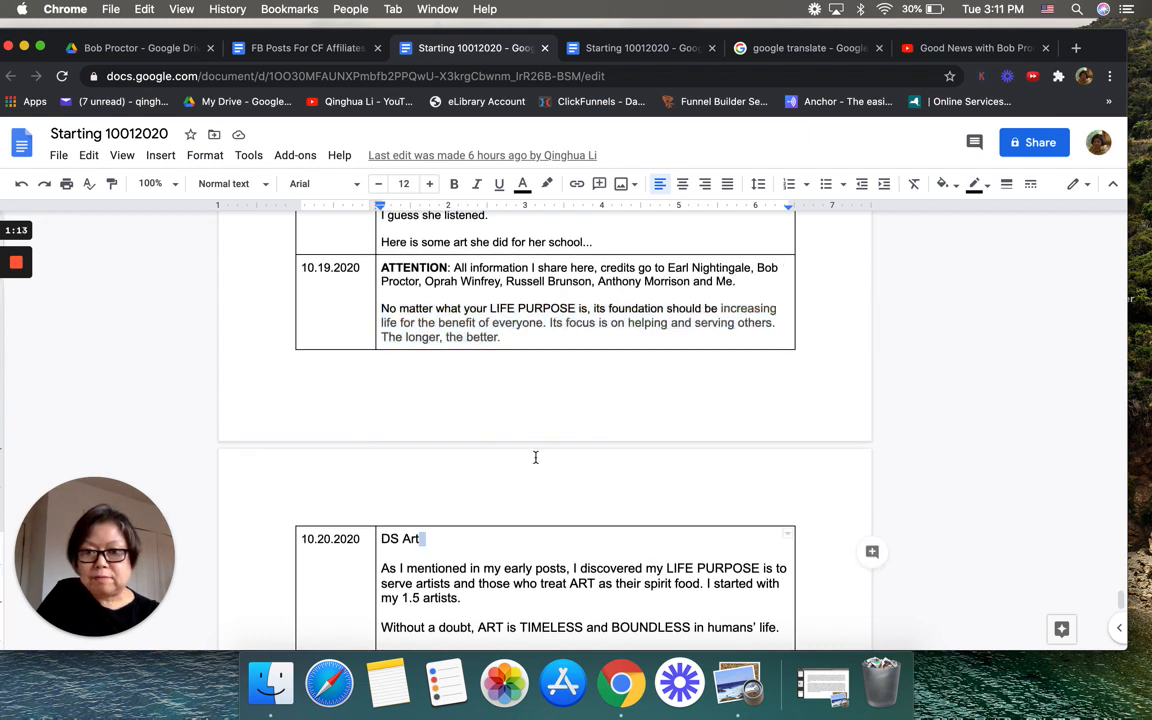
{"action": "scroll", "scroll_direction": "down", "scroll_amount": 3}
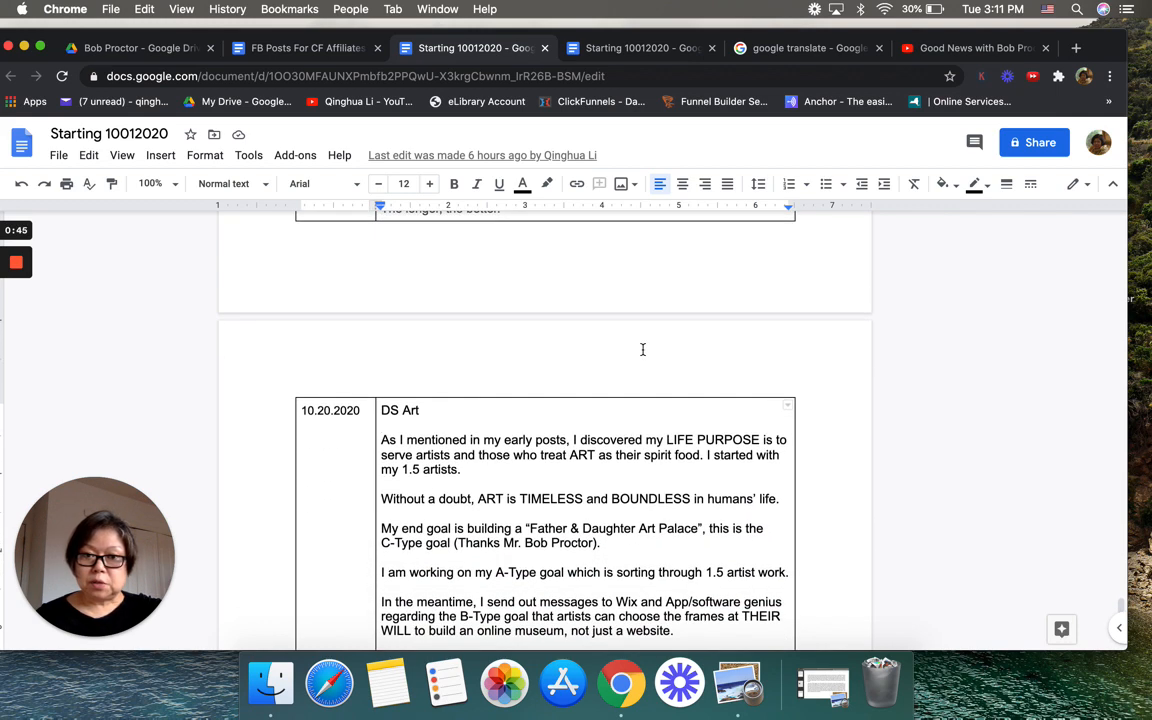
Read the DS Art post, then view the B-Type and C-Type goals in FB Posts For CF Affiliates.
{"action": "scroll", "scroll_direction": "down", "scroll_amount": 3}
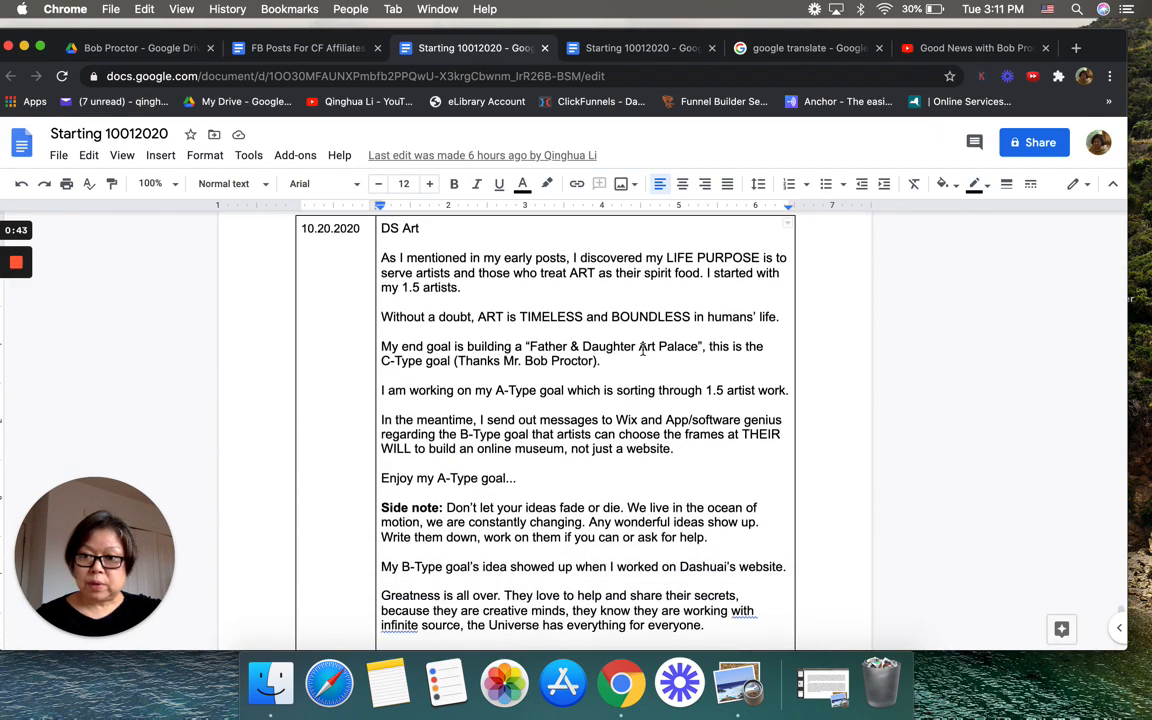
{"action": "scroll", "scroll_direction": "down", "scroll_amount": 3}
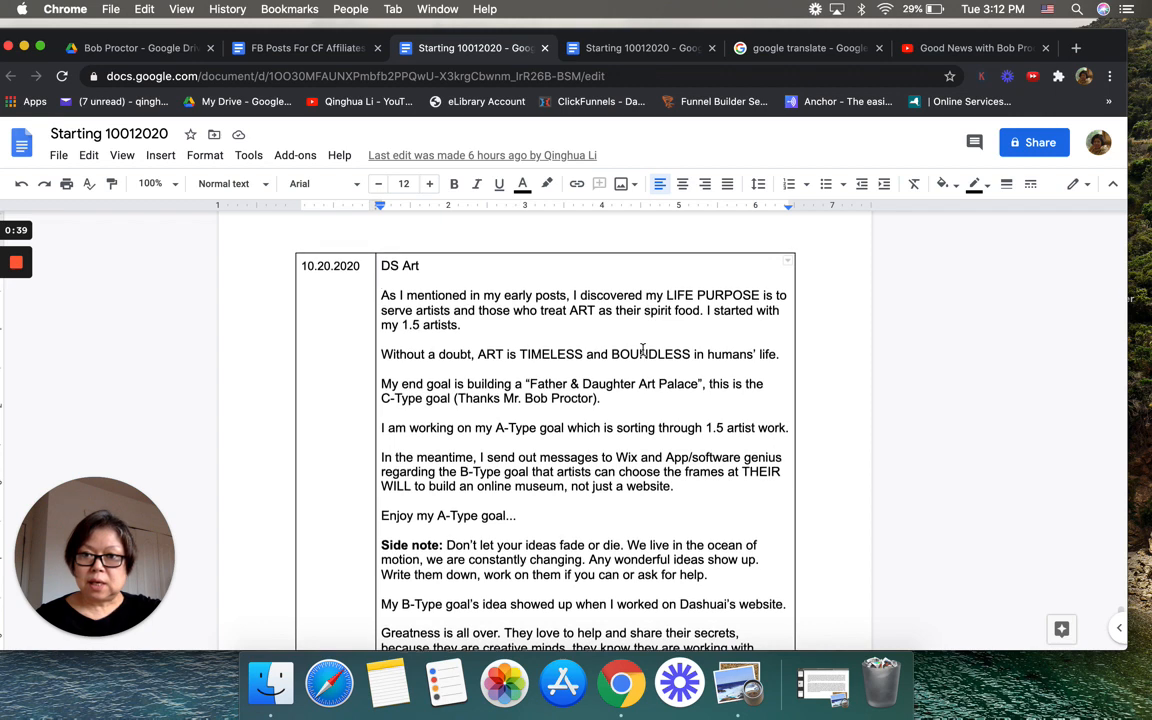
{"action": "scroll", "scroll_direction": "down", "scroll_amount": 3}
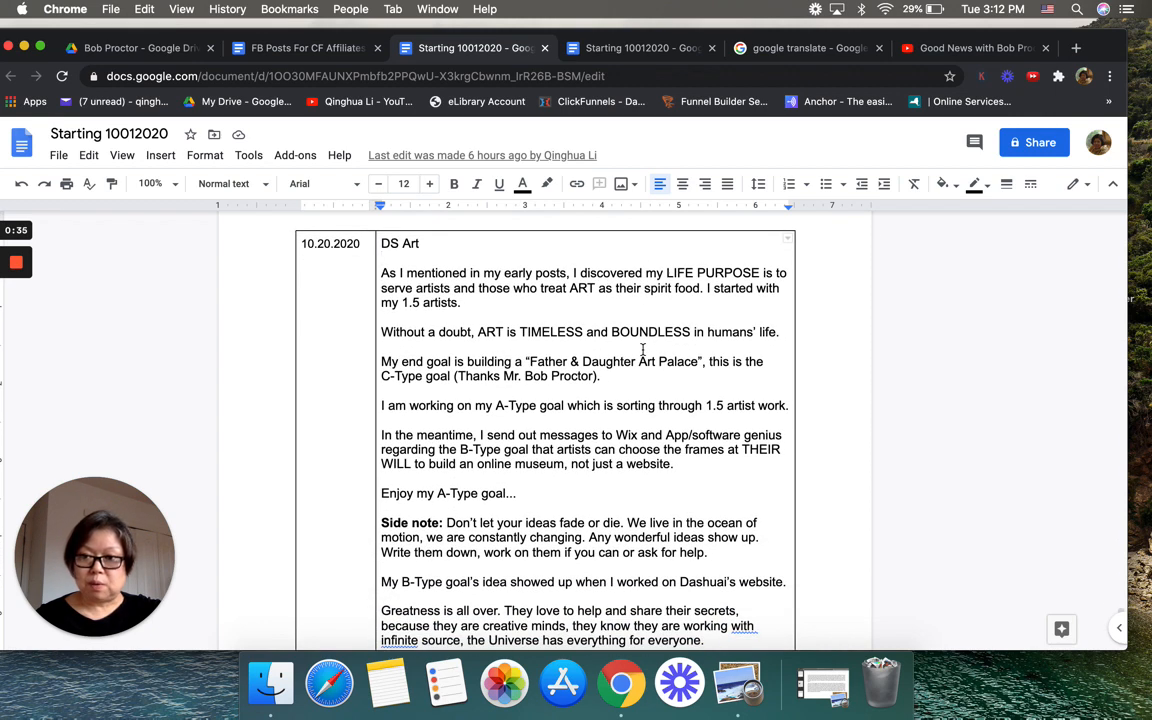
{"action": "scroll", "scroll_direction": "down", "scroll_amount": 3}
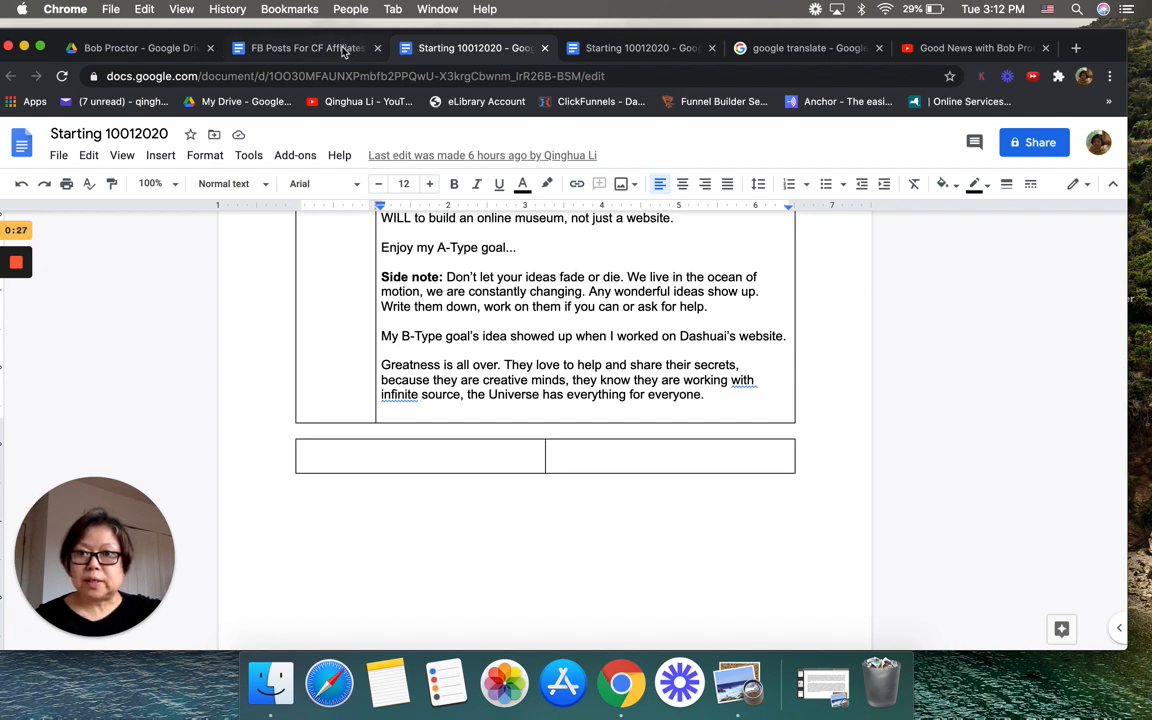
{"action": "left_click", "coordinate": [305, 47]}
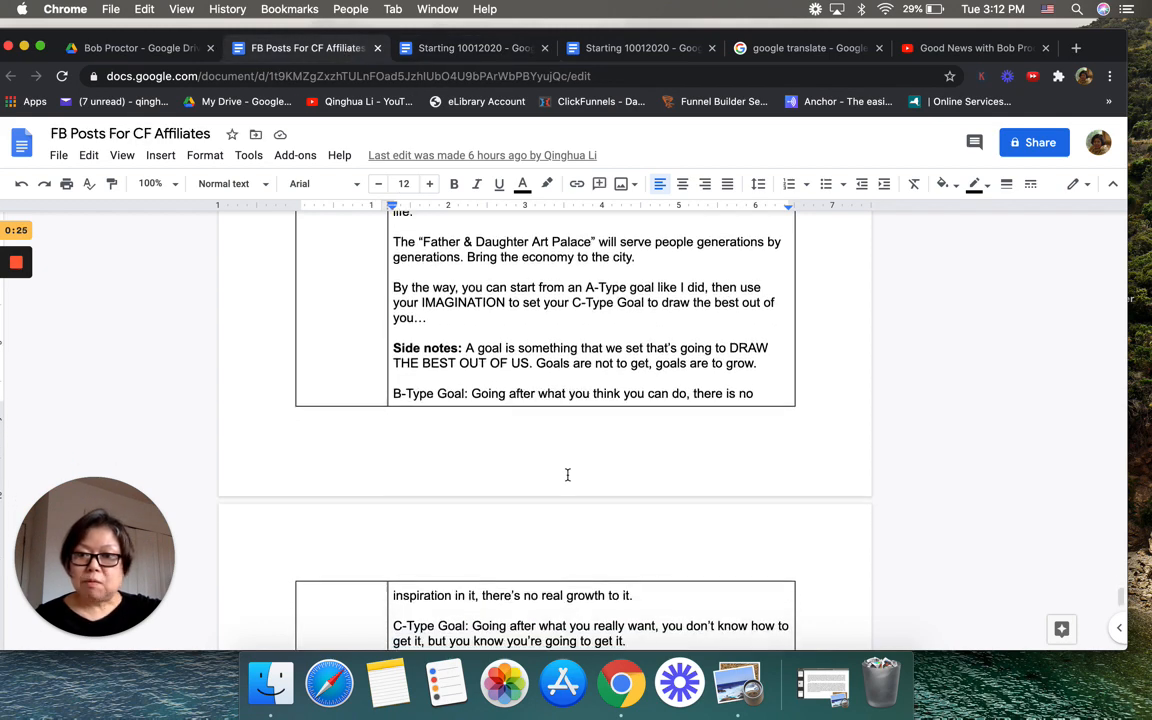
{"action": "scroll", "scroll_direction": "down", "scroll_amount": 3}
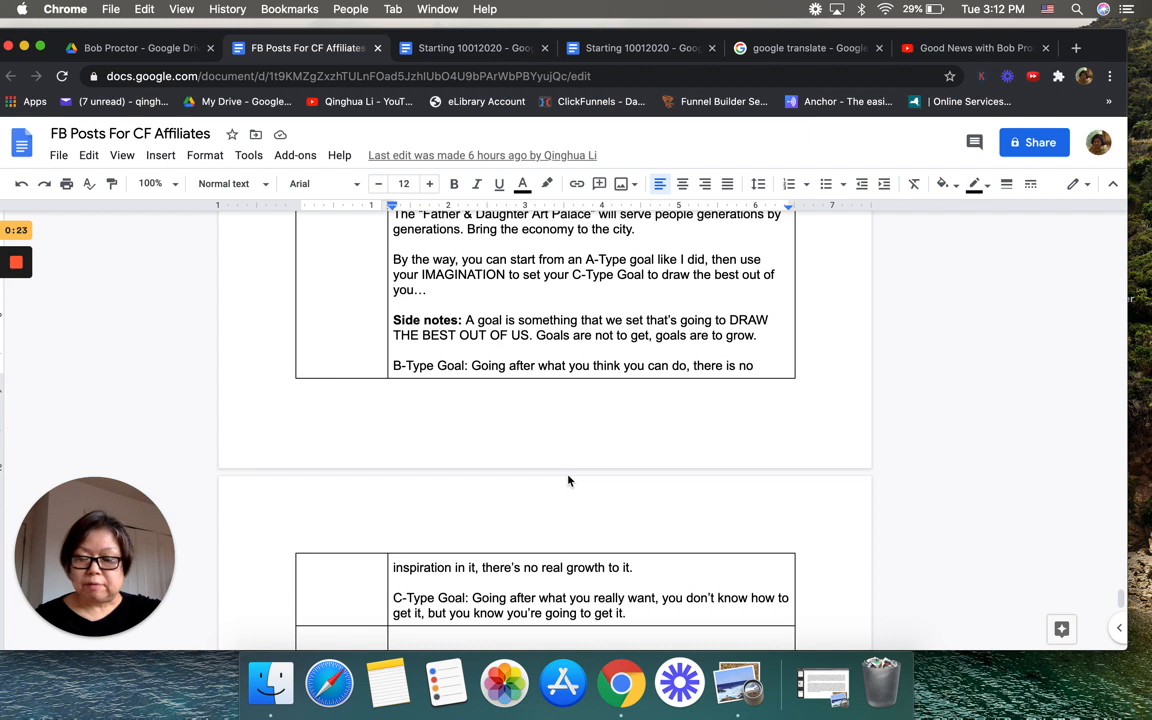